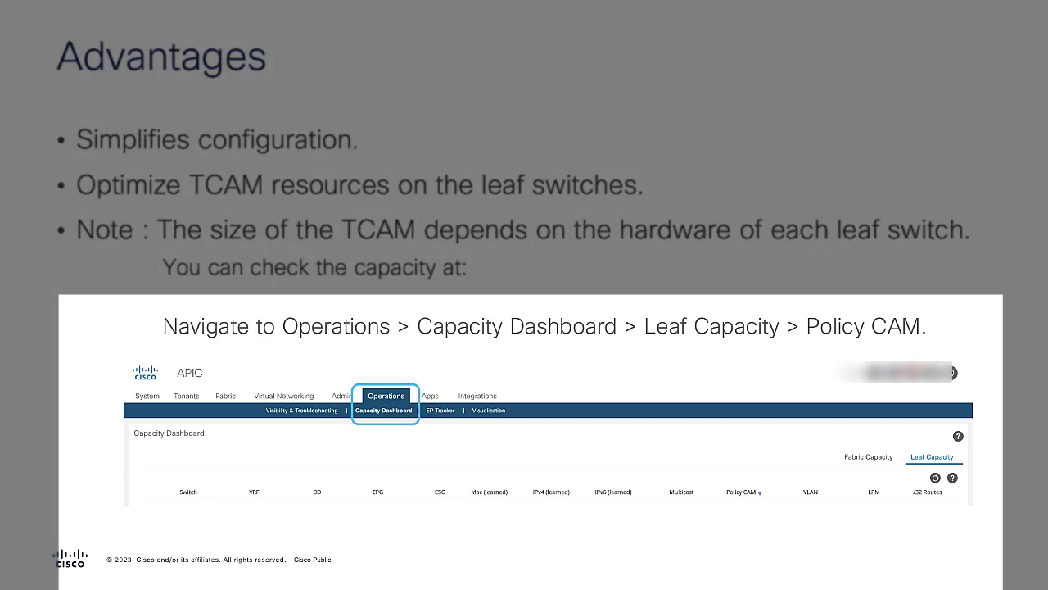
Advance the slide to highlight Operations, then Capacity Dashboard > Leaf Capacity.
click(931, 455)
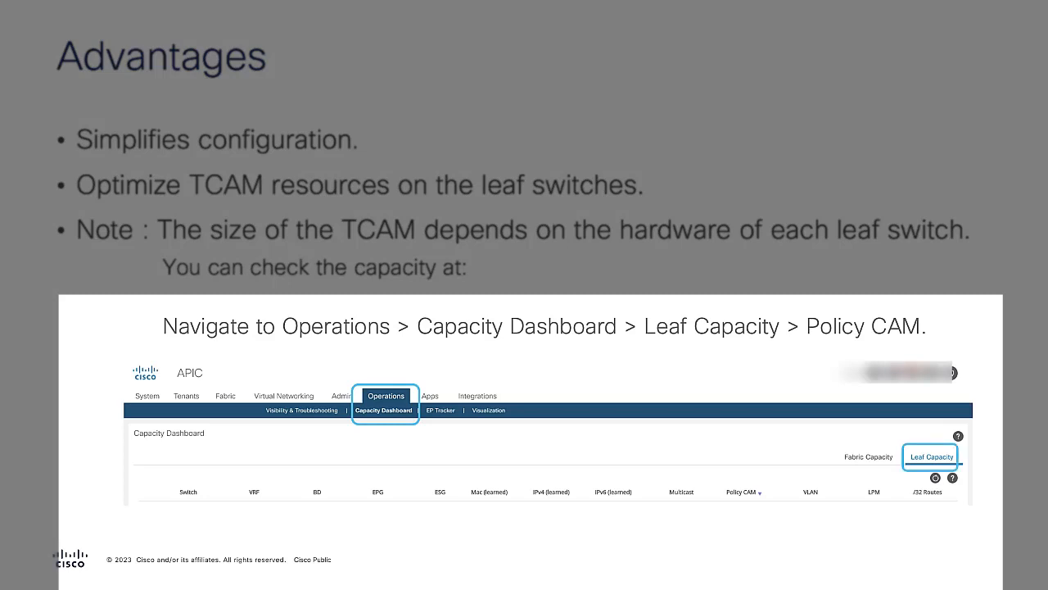
click(740, 492)
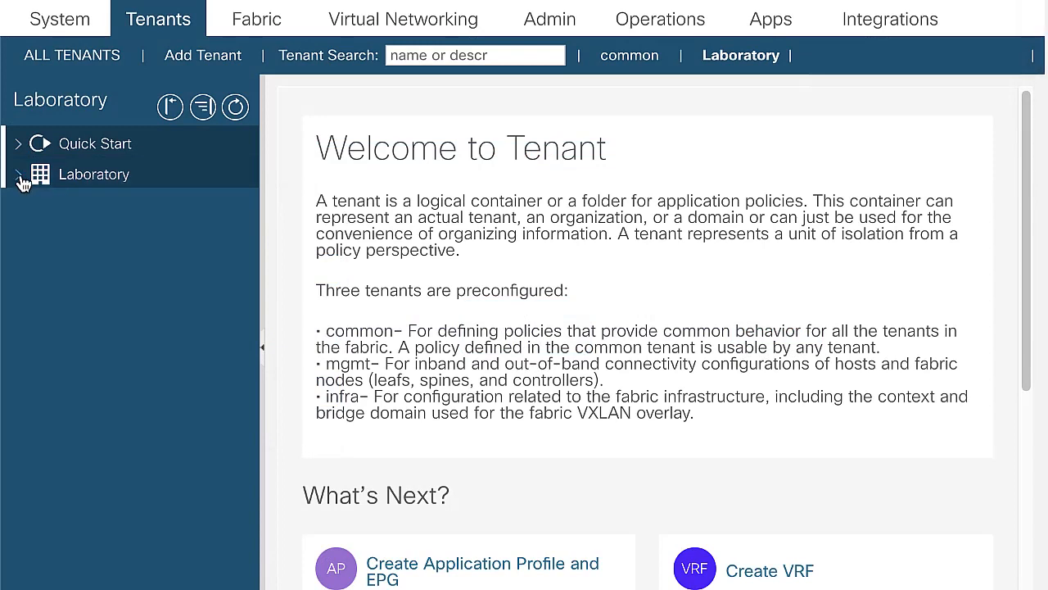
Create a standard contract named vzAny under Laboratory > Contracts and add its first subject.
click(18, 174)
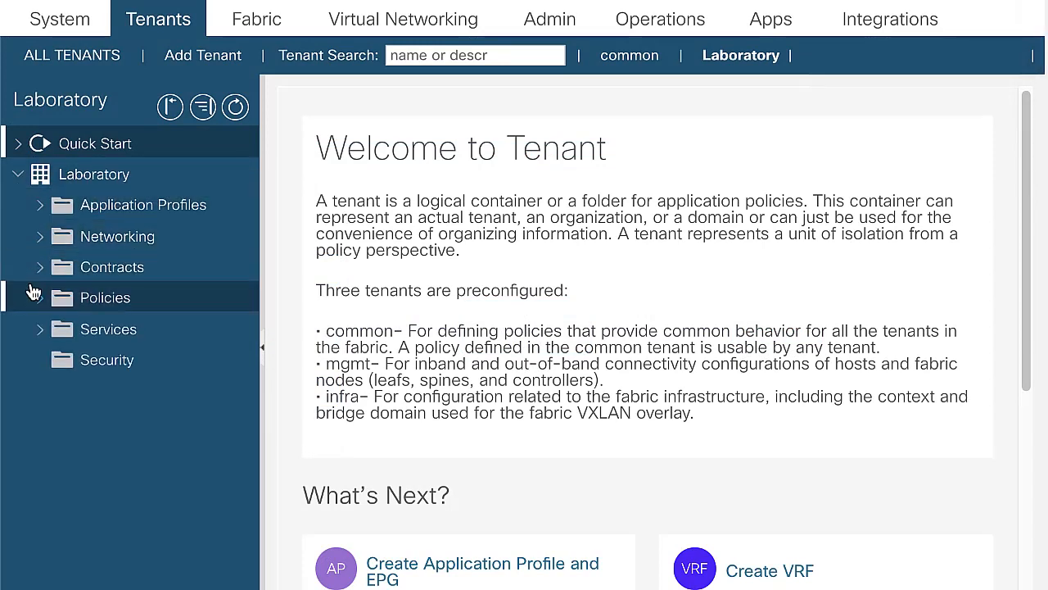
click(39, 267)
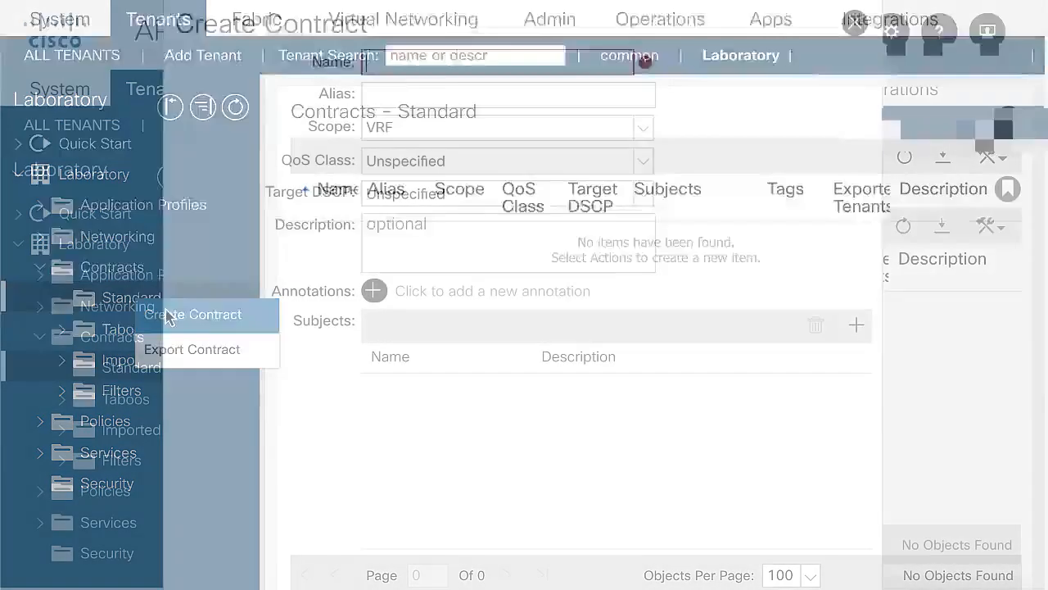
click(195, 314)
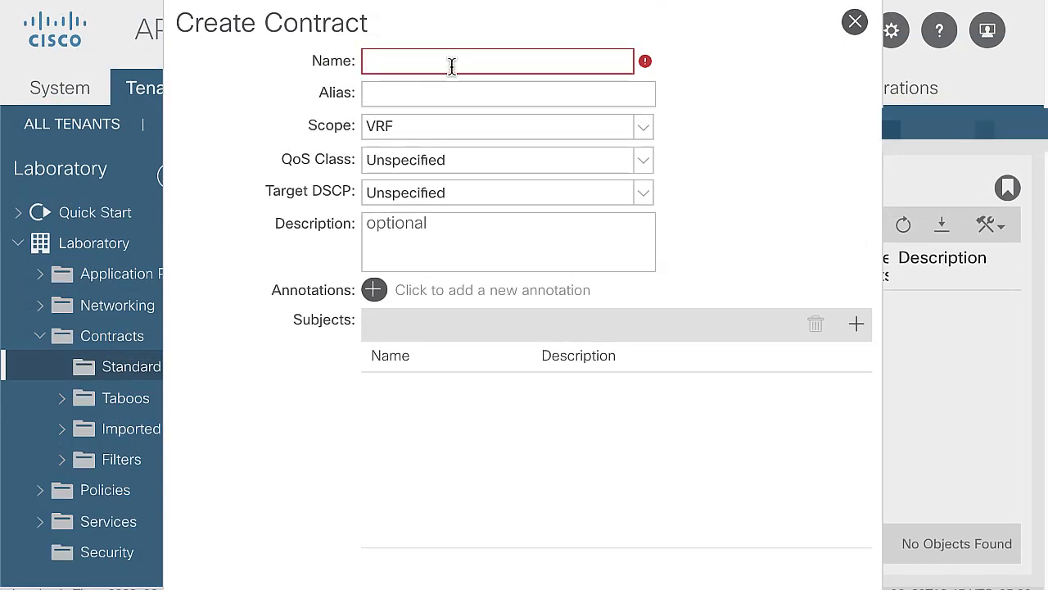
text(vzAny)
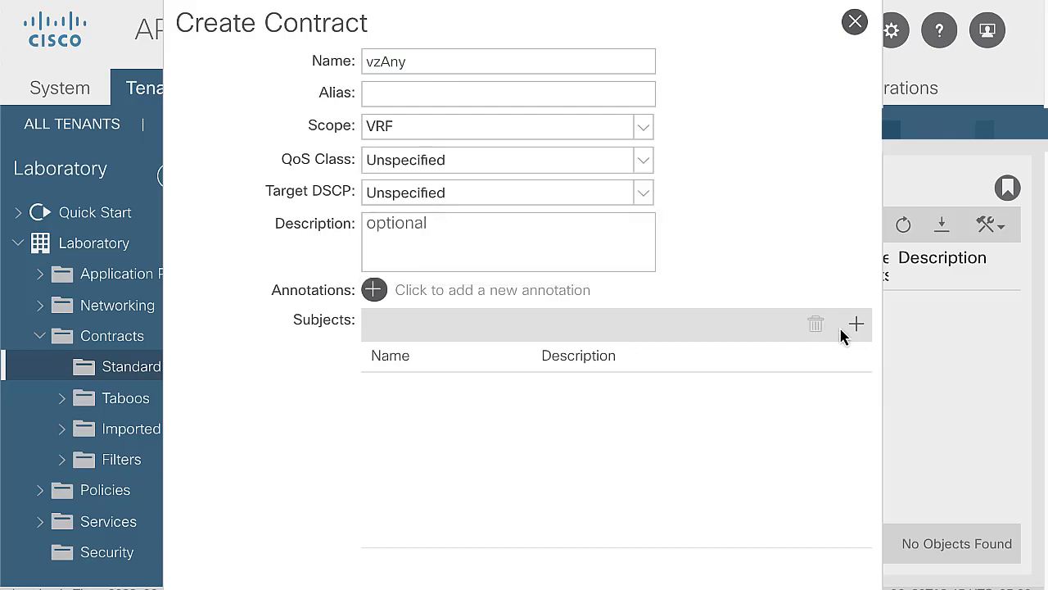
click(855, 325)
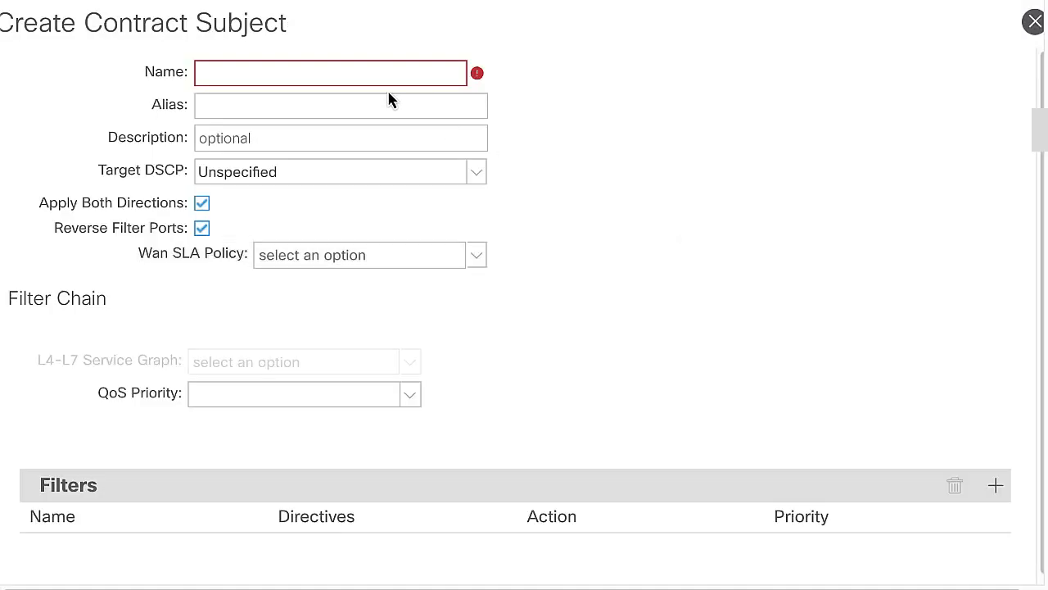
Name the subject 'Subject', add a permit common/icmp filter and save it.
text(Subject)
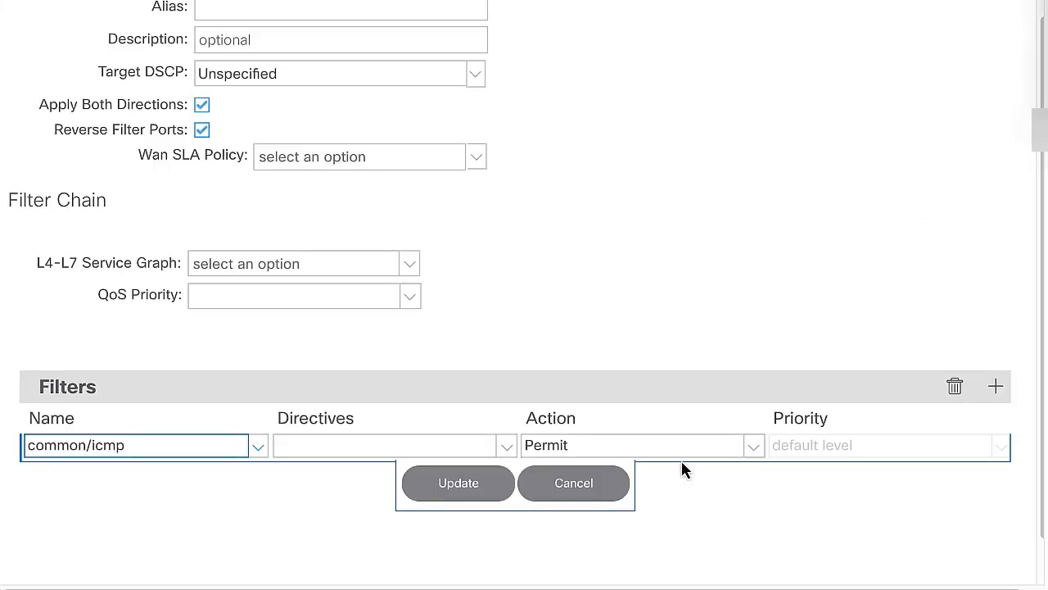
click(457, 481)
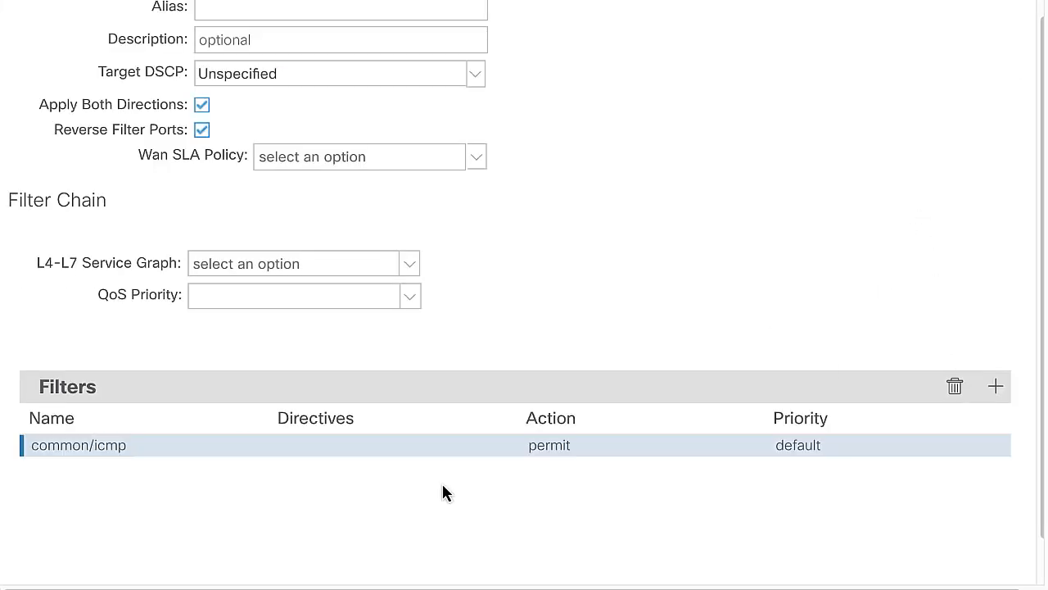
scroll(down, 3)
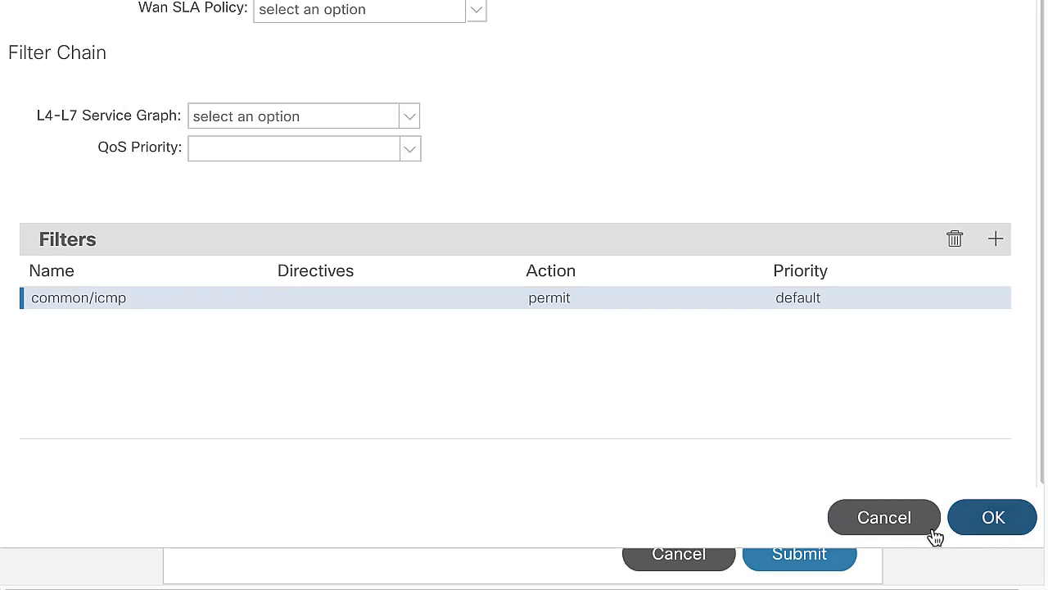
click(884, 517)
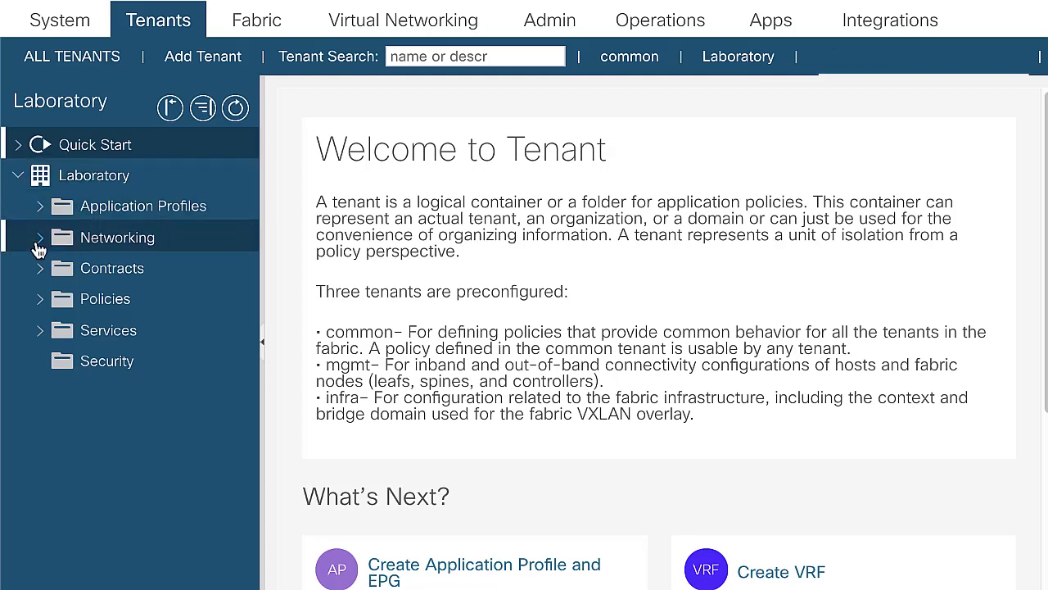
In Networking > VRFs > LAB's EPG|ESG Collection, add vzAny as a consumed contract.
click(39, 237)
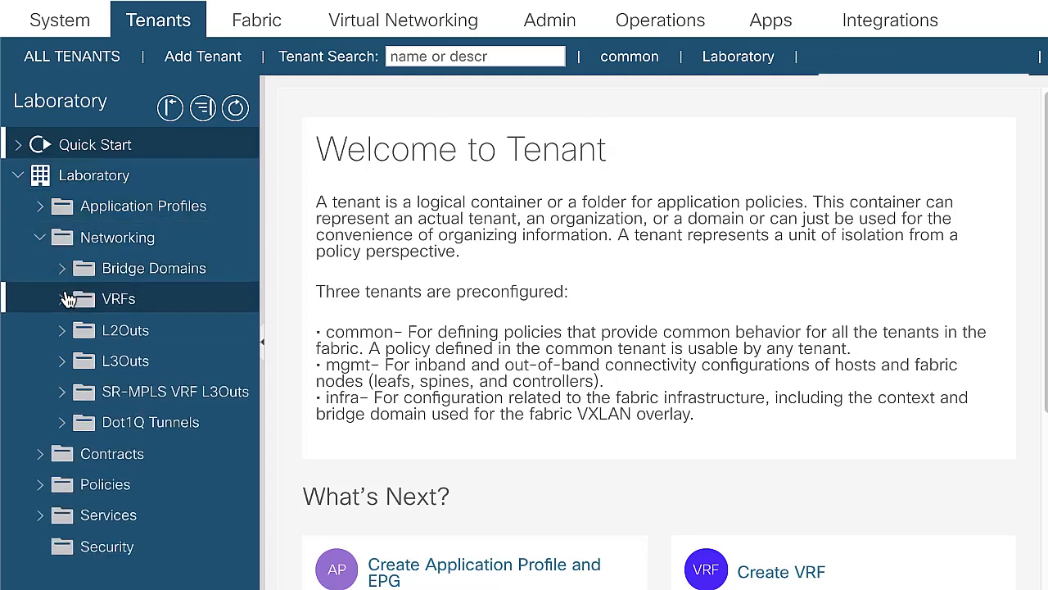
click(63, 298)
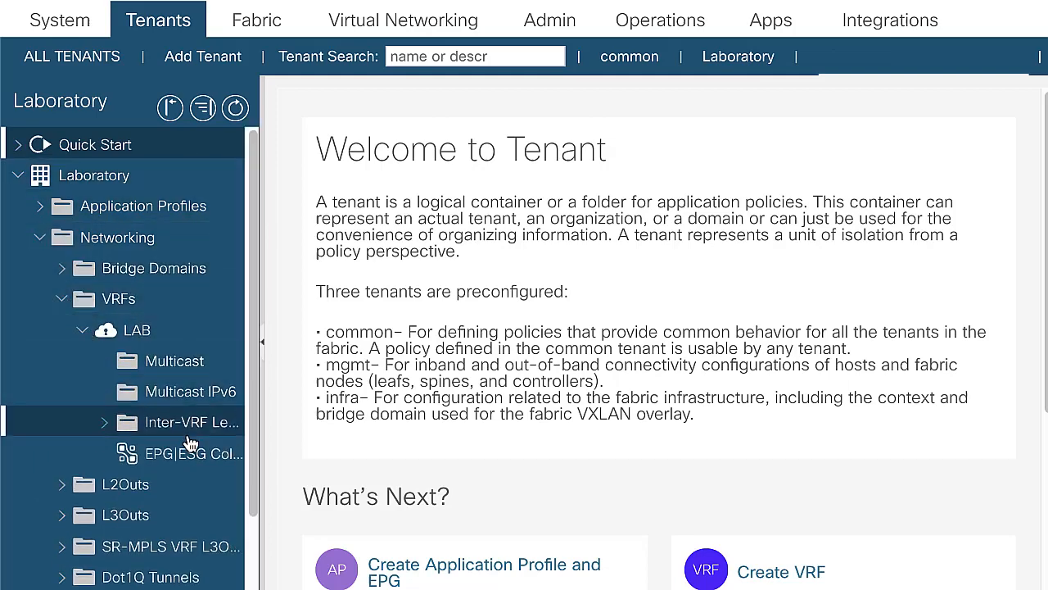
click(193, 453)
text(vzAny)
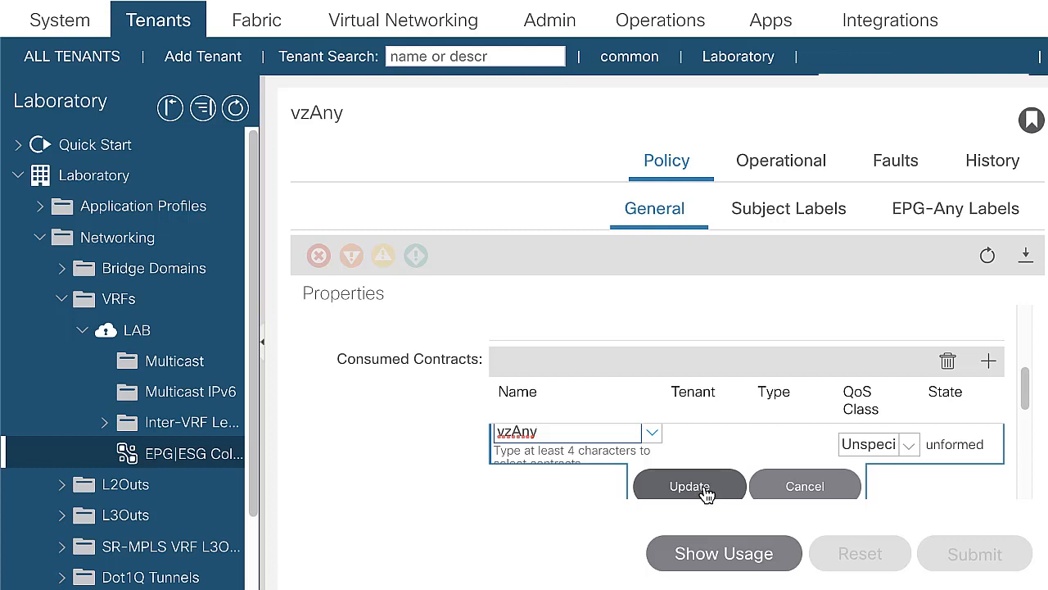
click(688, 485)
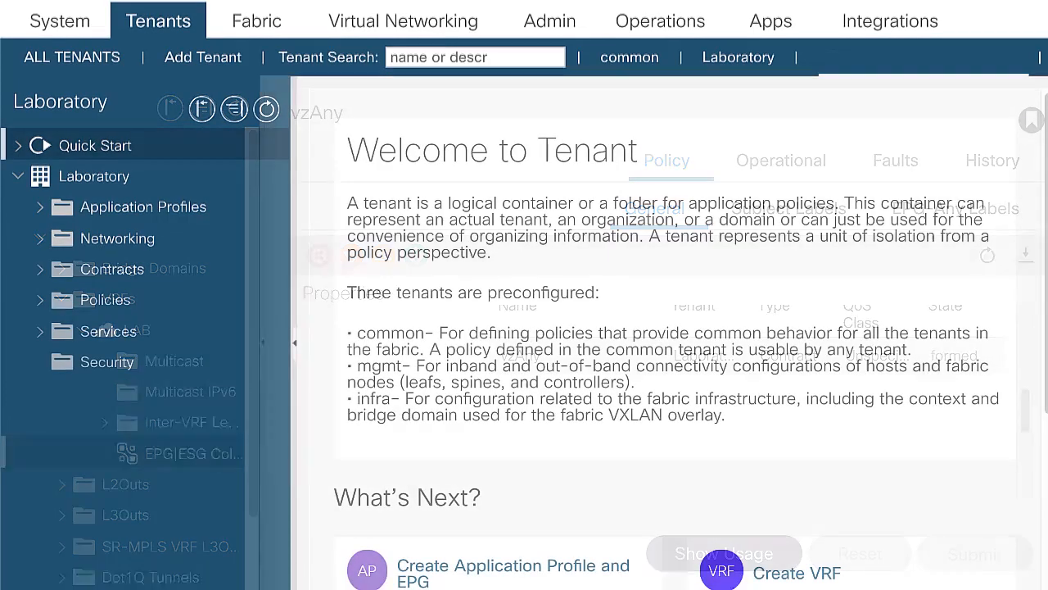
Under Lab_App's EPG-TEST, add vzAny as a provided contract and submit.
click(737, 58)
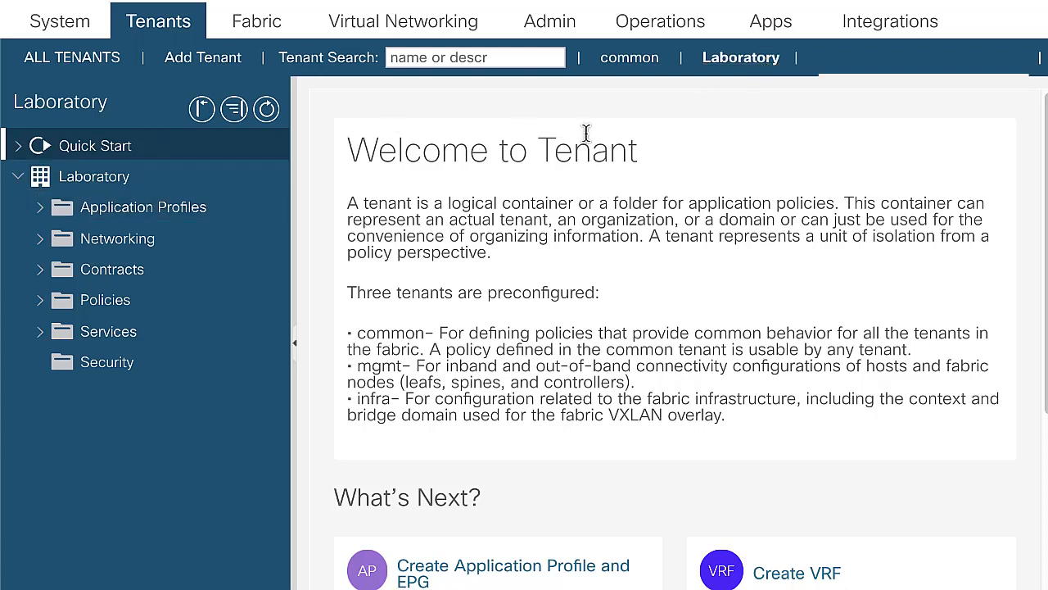
click(39, 207)
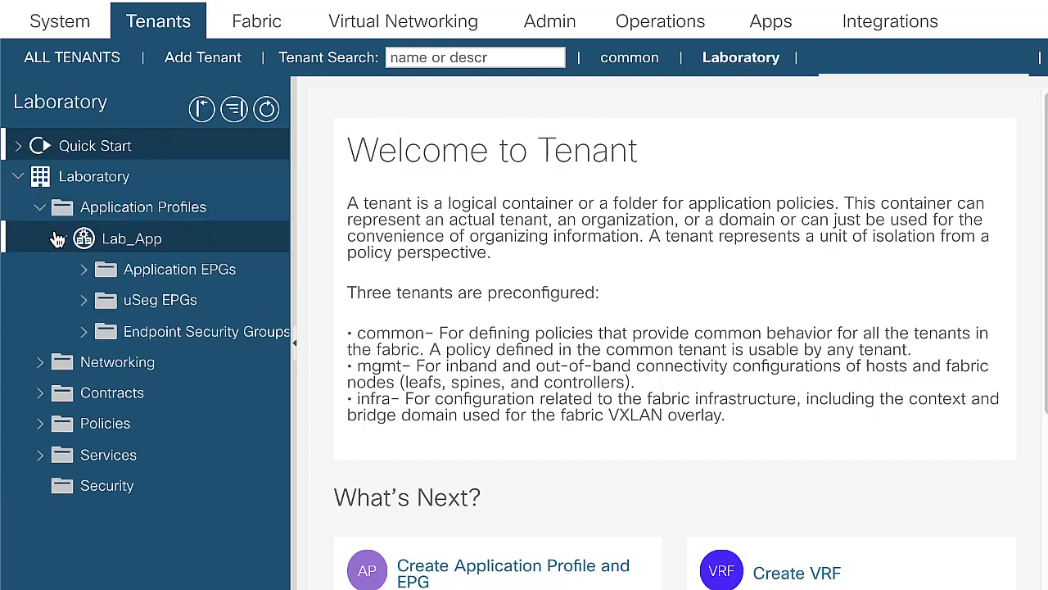
click(82, 268)
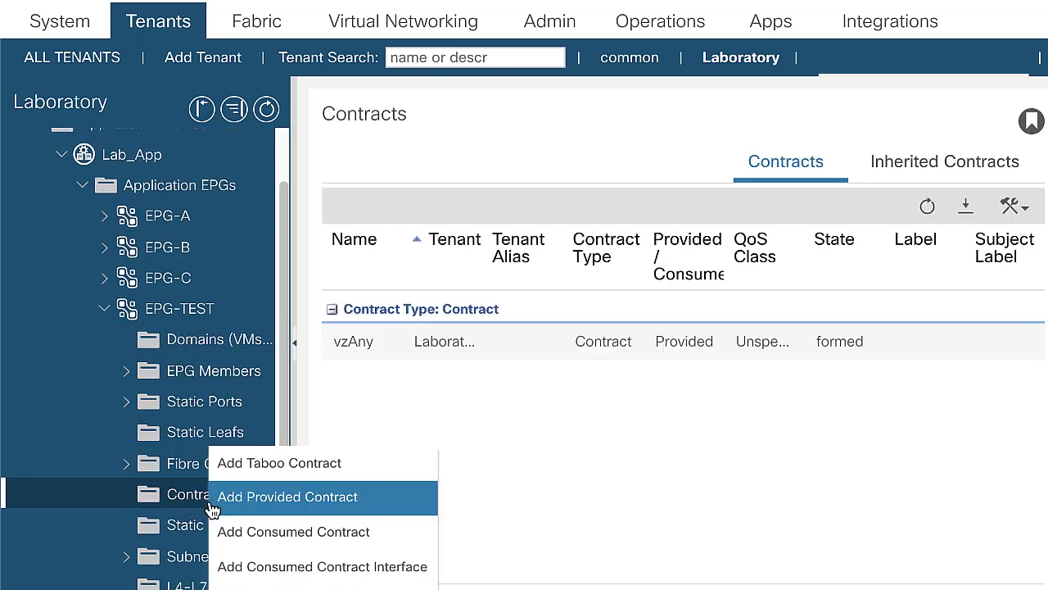
mouse_move(272, 505)
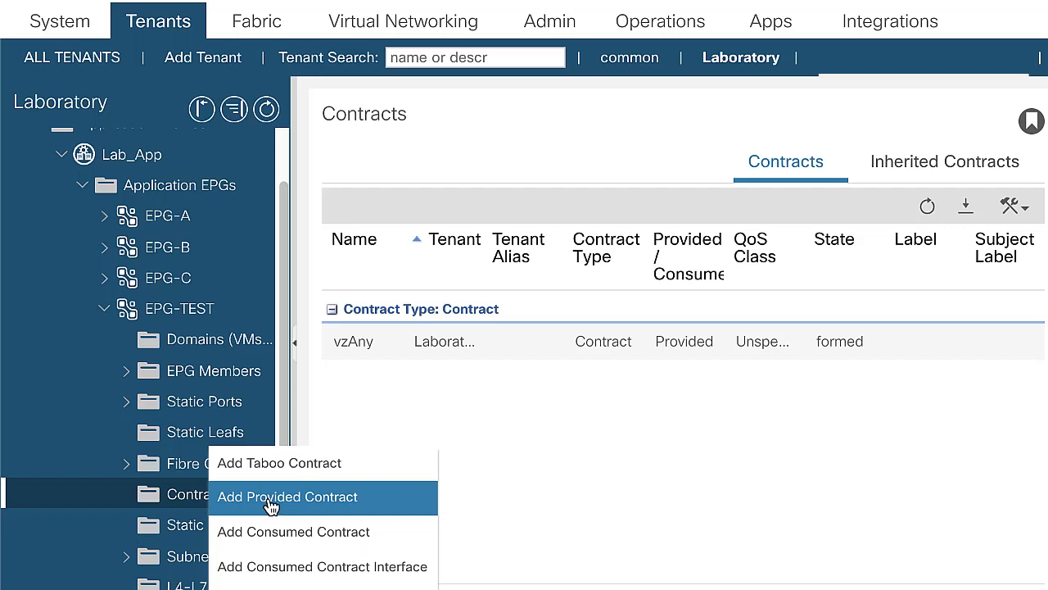
click(286, 498)
text(vzAny)
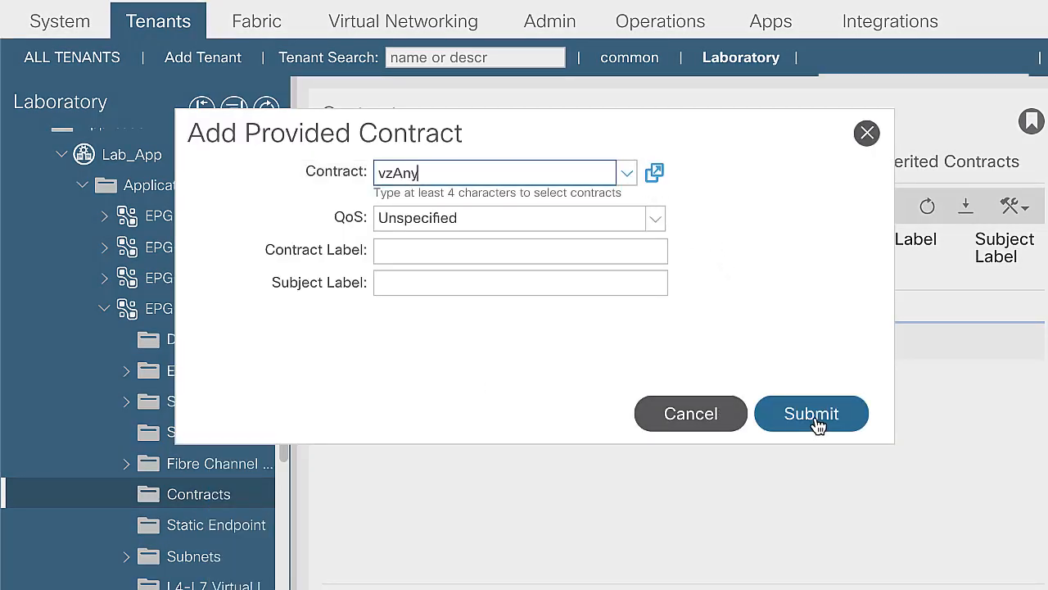
click(811, 413)
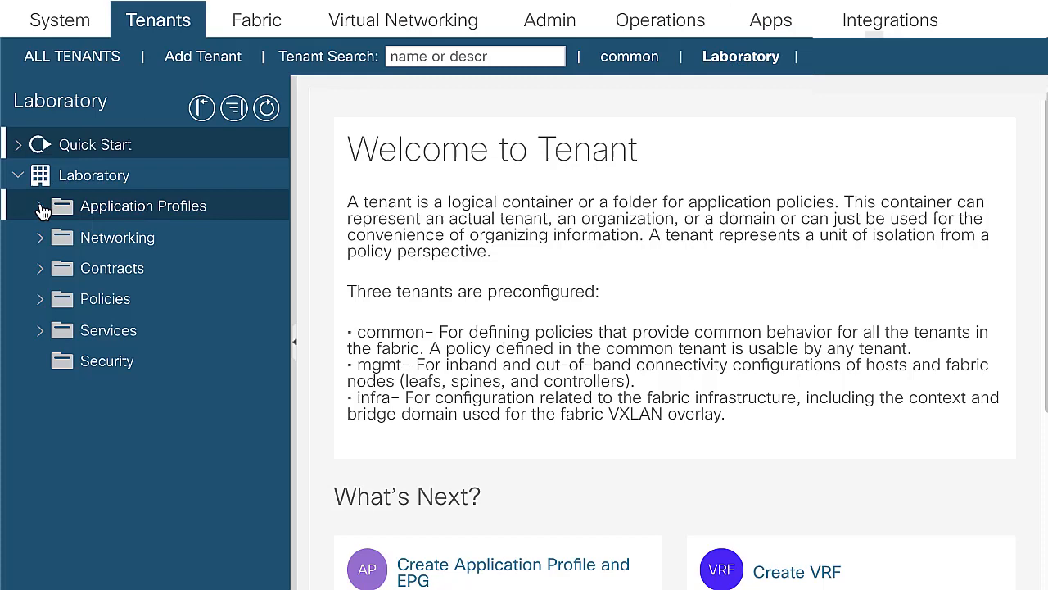
Review EPG-TEST's class ID in Lab_App's EPG list and the LAB VRF's segment 2719747.
click(39, 207)
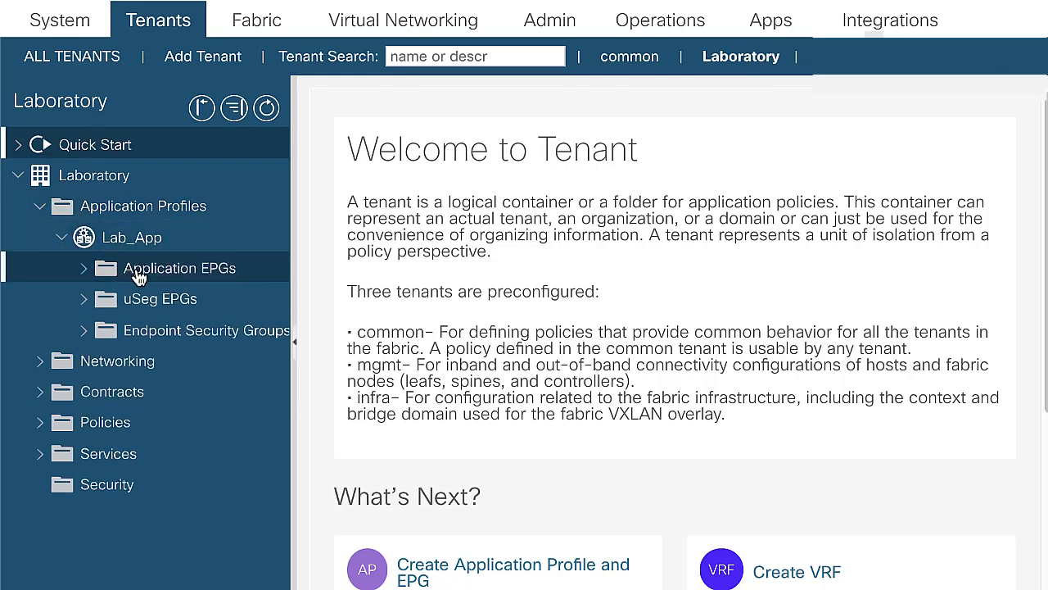
click(180, 269)
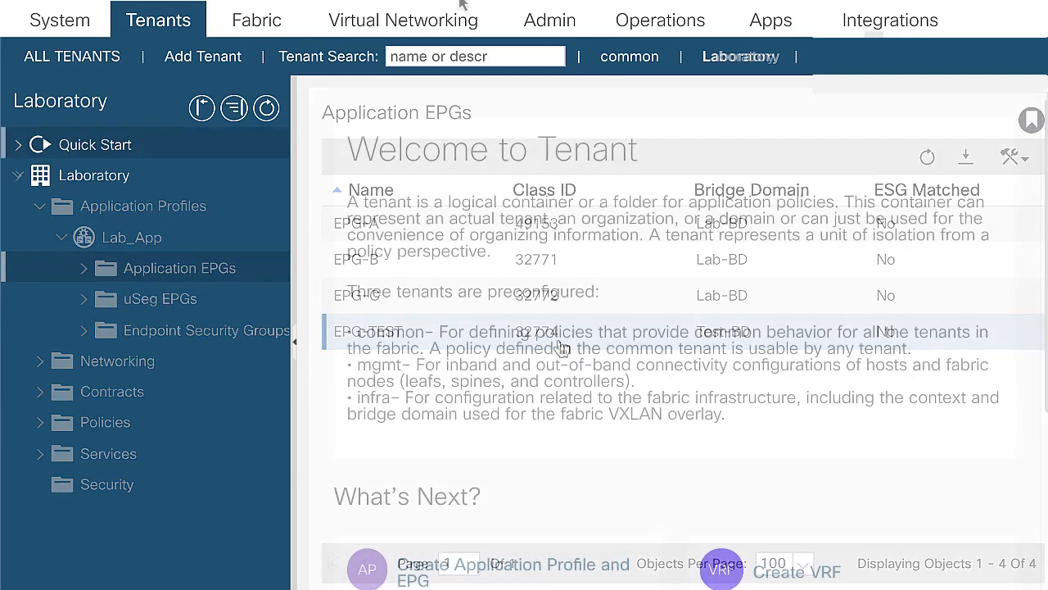
click(740, 56)
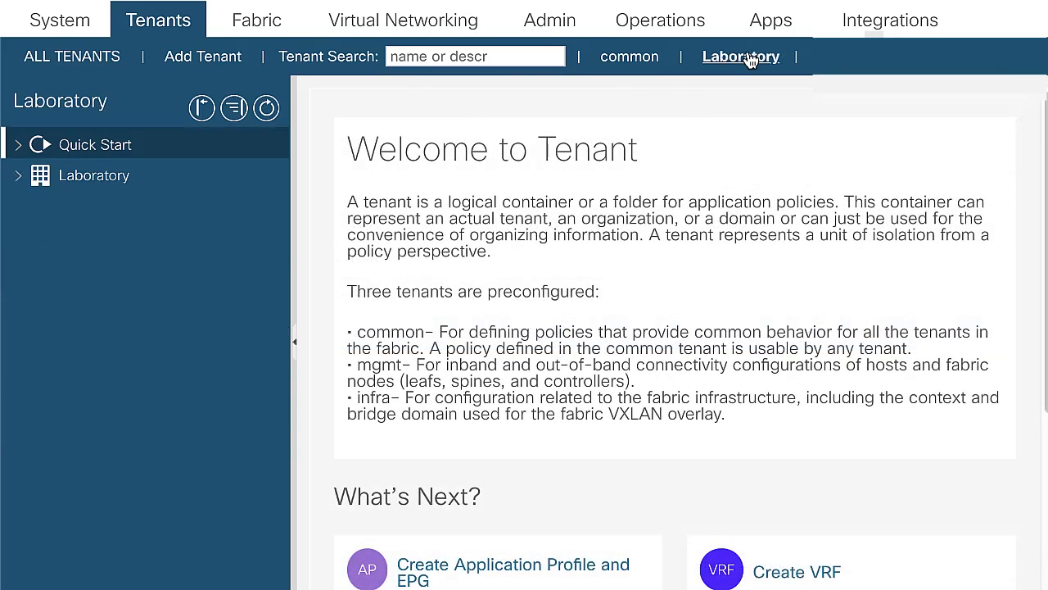
click(18, 175)
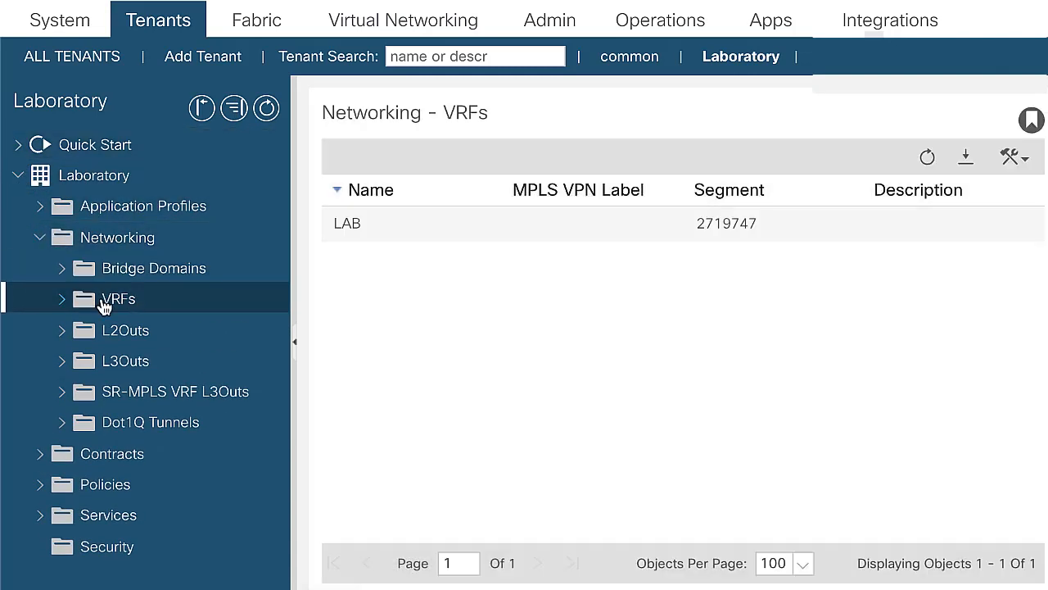
click(727, 223)
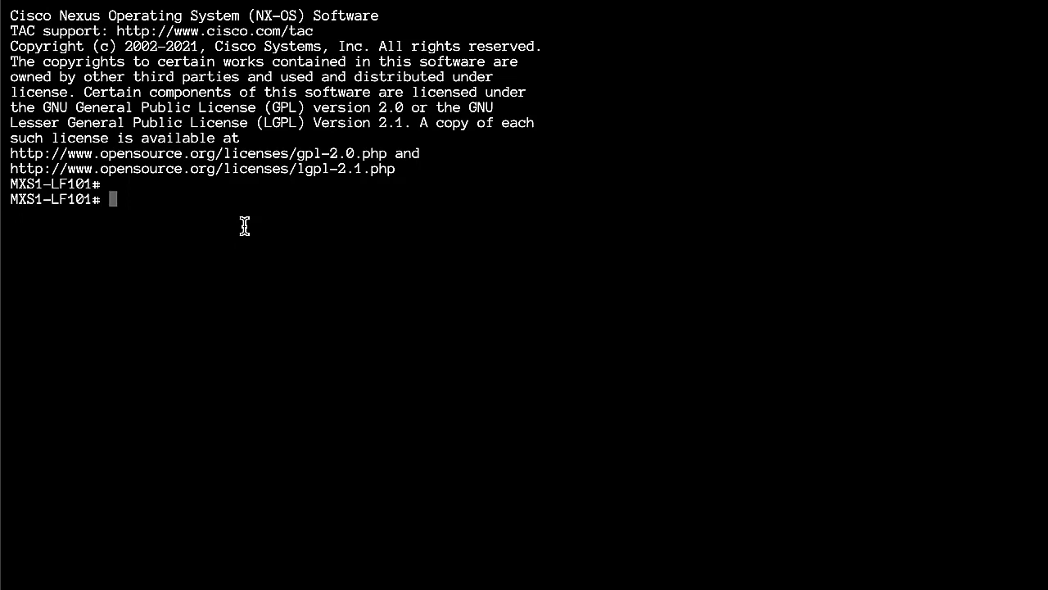
Show zoning rules for scope 2719747 and contract vzAny, zoning-filter 2, then ping 10.2.2.1 in vrf Laboratory-TEST.
text(show zoning-rule scope 2719747 | grep 32774)
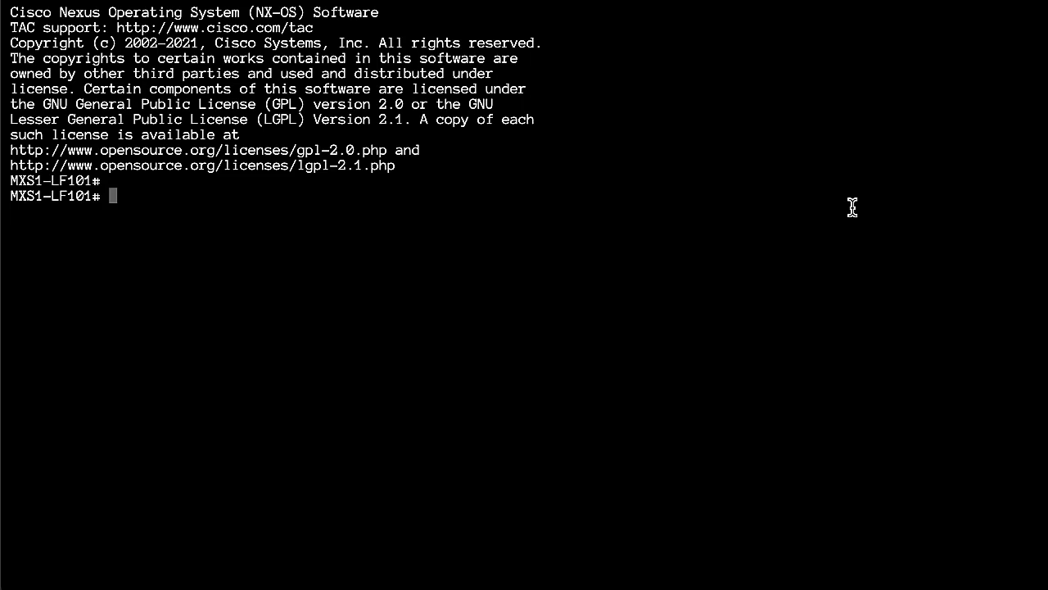
text(show zoning-rule contract vzAny)
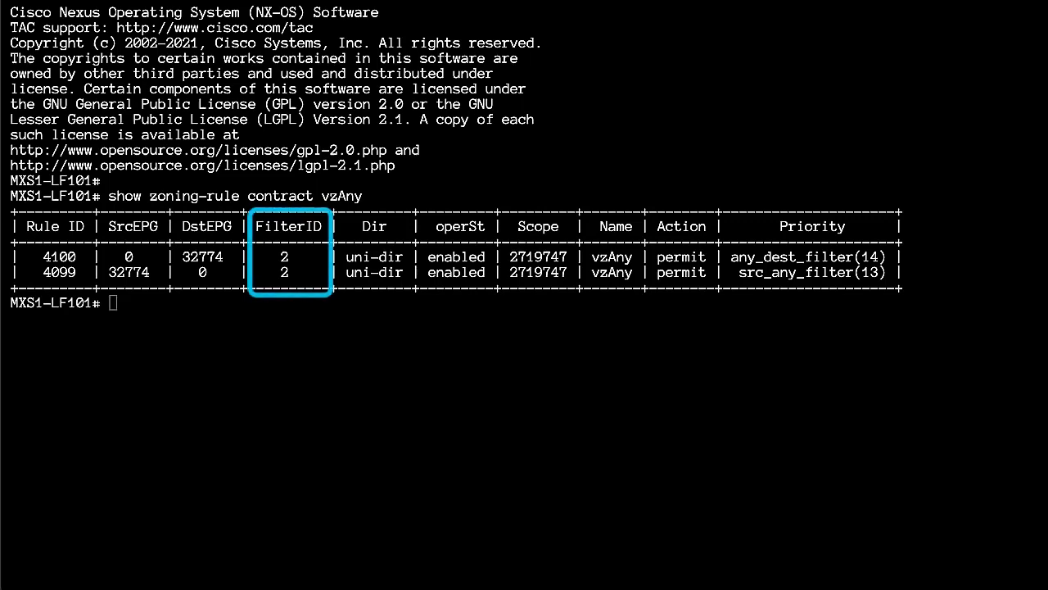
text(show zoning-filter filter 2)
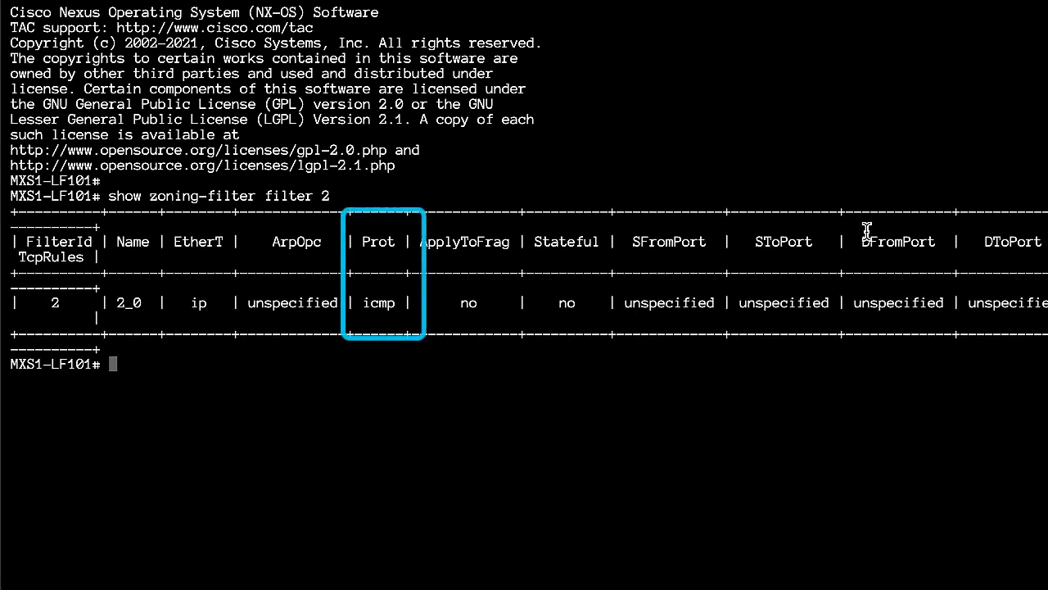
text(ping 10.2.2.1 vrf  Laboratory-TEST)
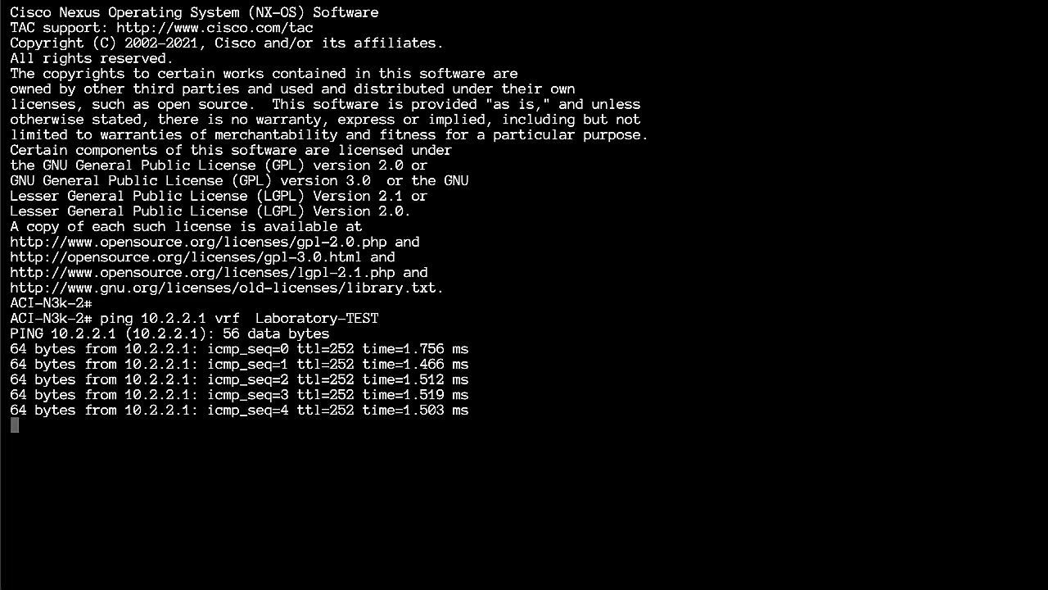